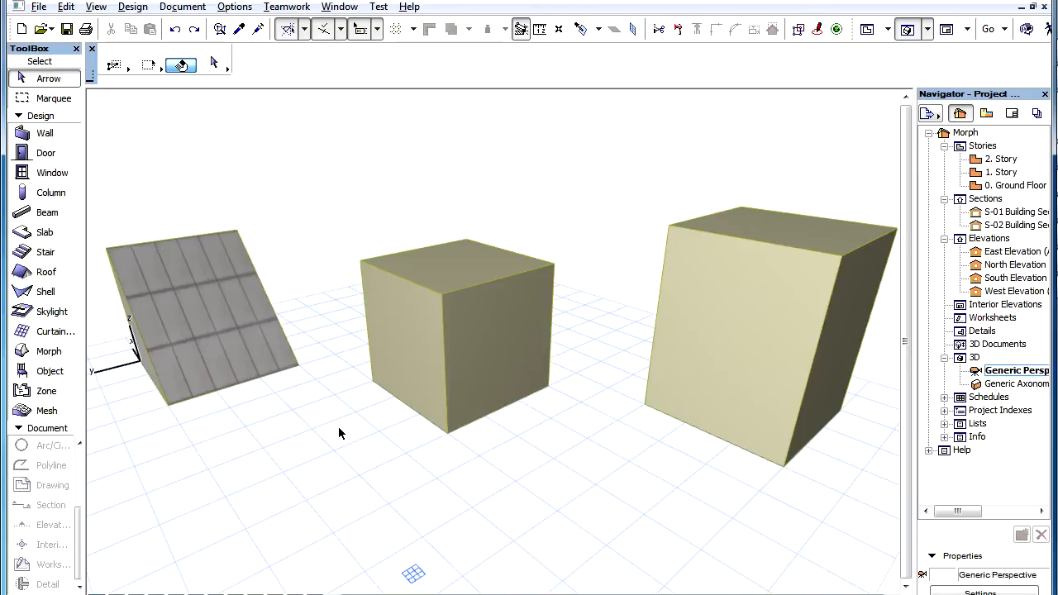
# Select the middle cube morph and click its face to bring up the pet palette.
pyautogui.click(411, 323)
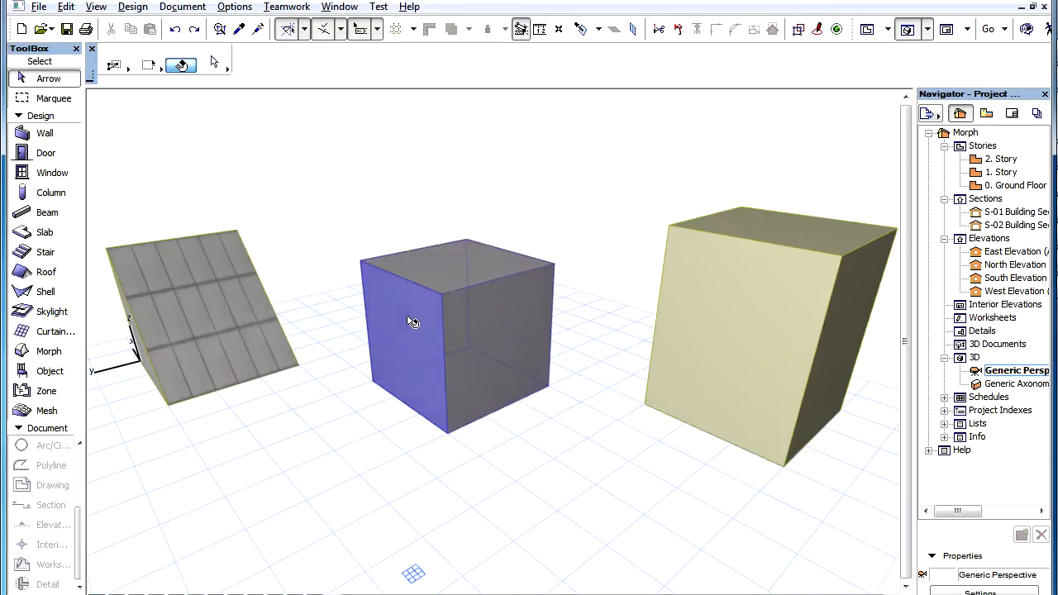
pyautogui.click(411, 322)
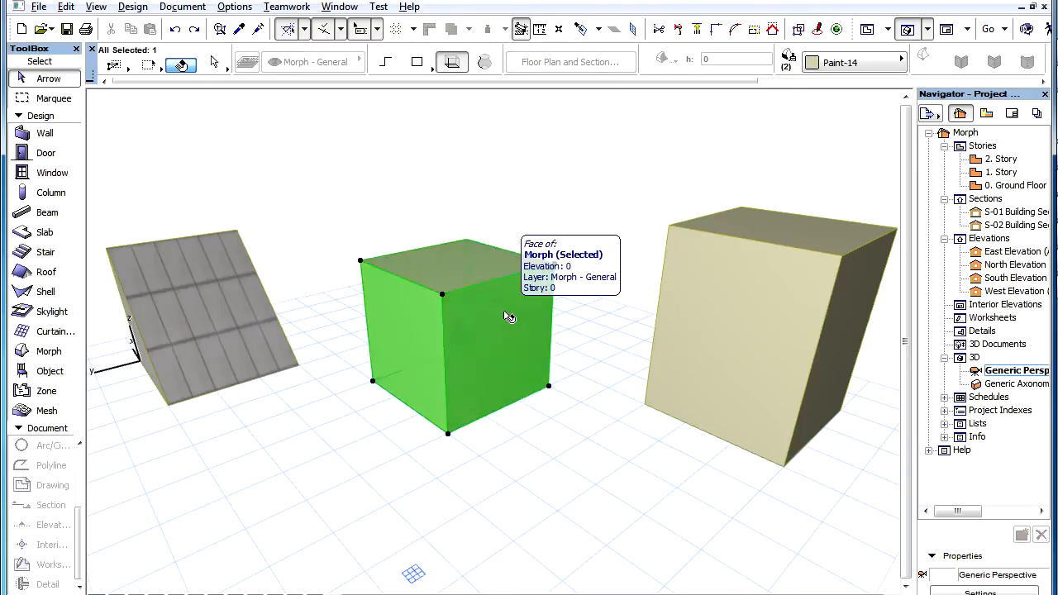
pyautogui.click(508, 317)
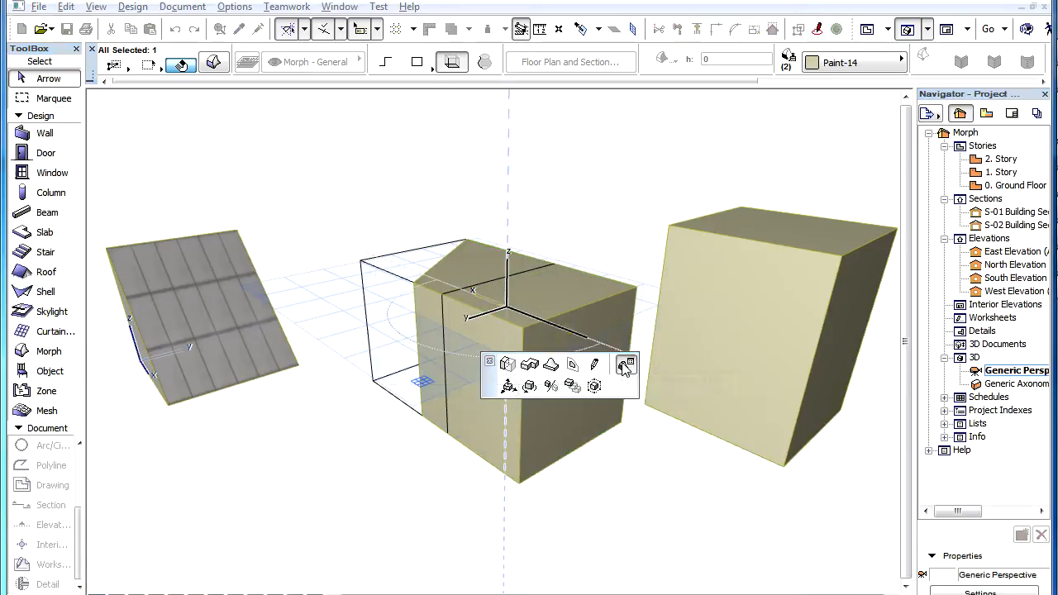
# Set the cube face's material to Paint-18 blue via Custom Face Settings.
pyautogui.click(625, 362)
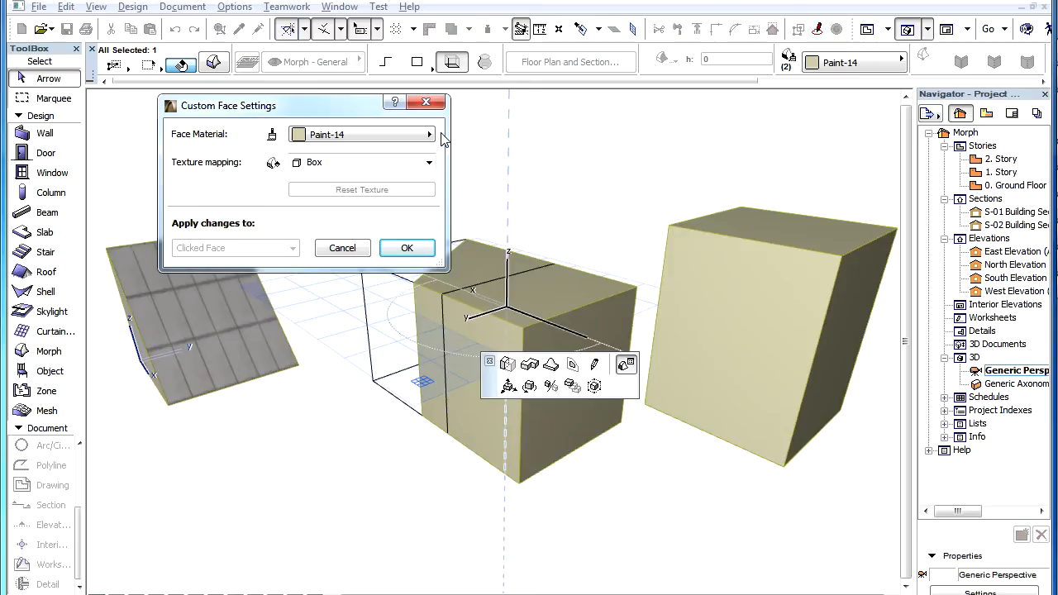
pyautogui.moveTo(430, 141)
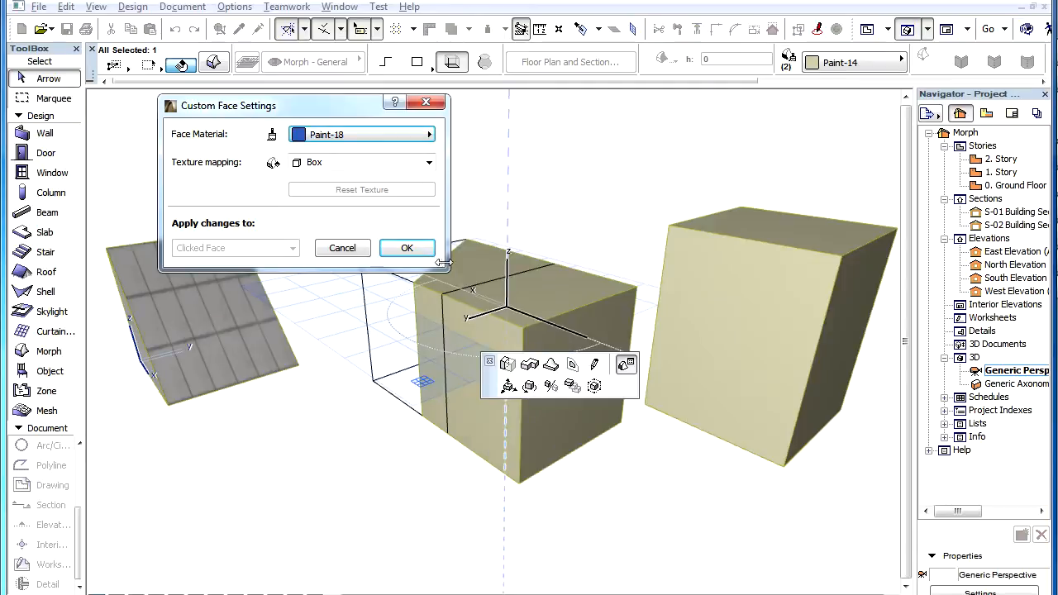
pyautogui.click(406, 248)
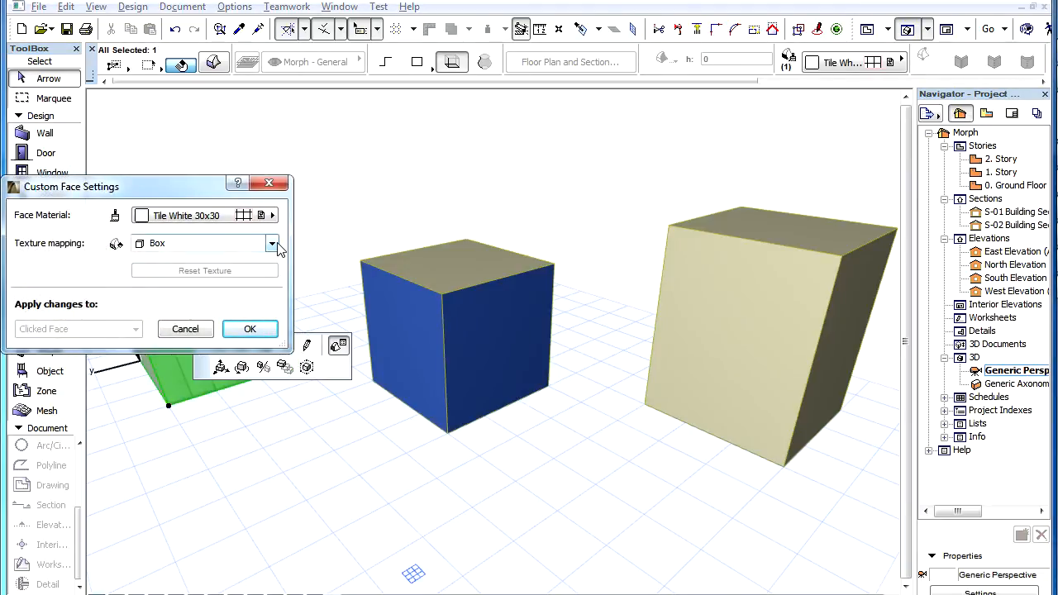
# Apply Tile White 30x30 with Planar texture mapping to the sloped face.
pyautogui.click(272, 243)
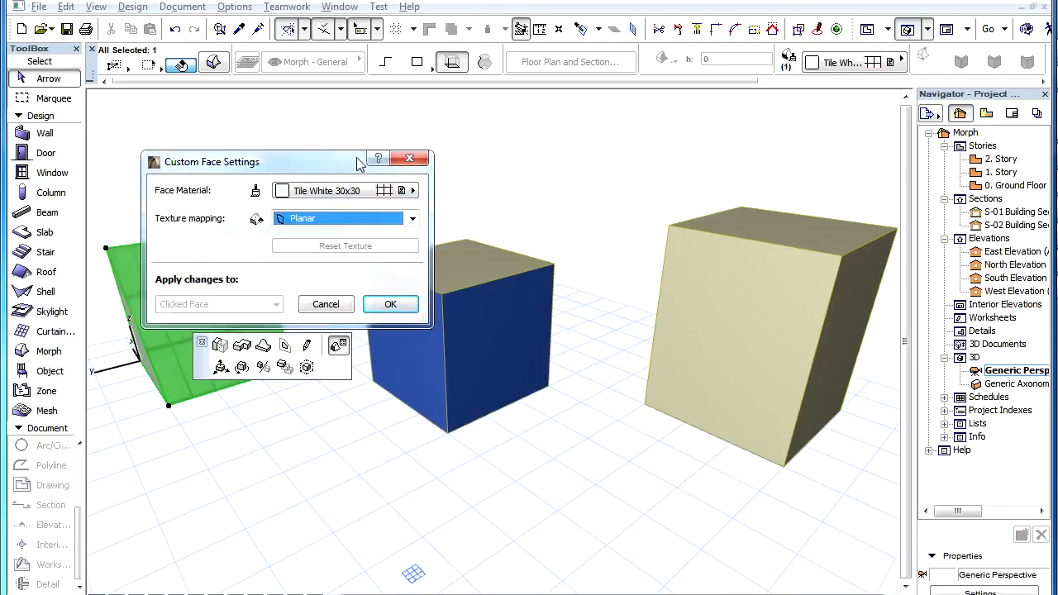
pyautogui.moveTo(210, 161); pyautogui.dragTo(355, 107)
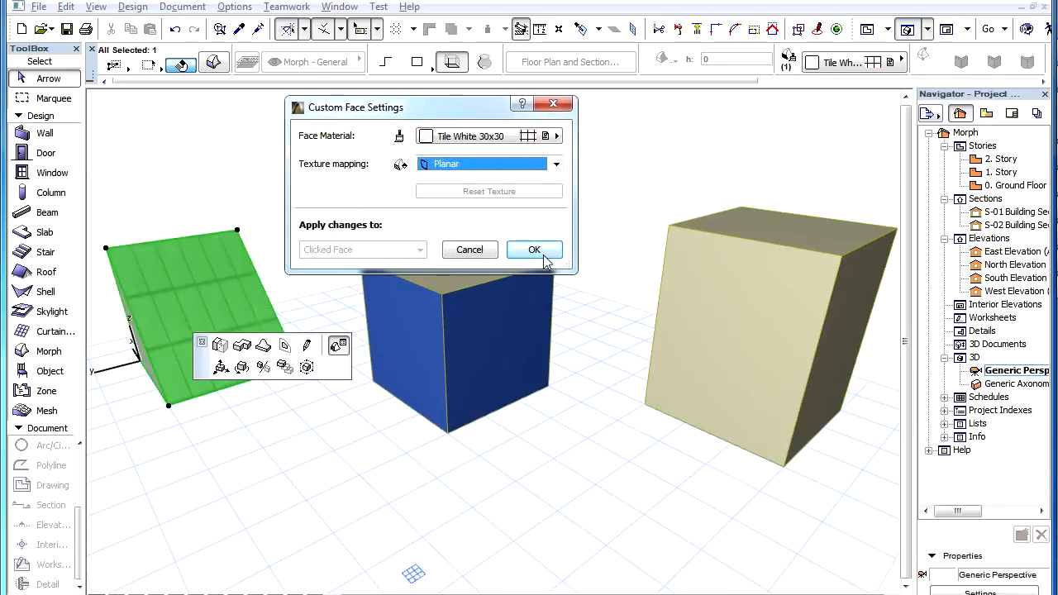
pyautogui.click(534, 248)
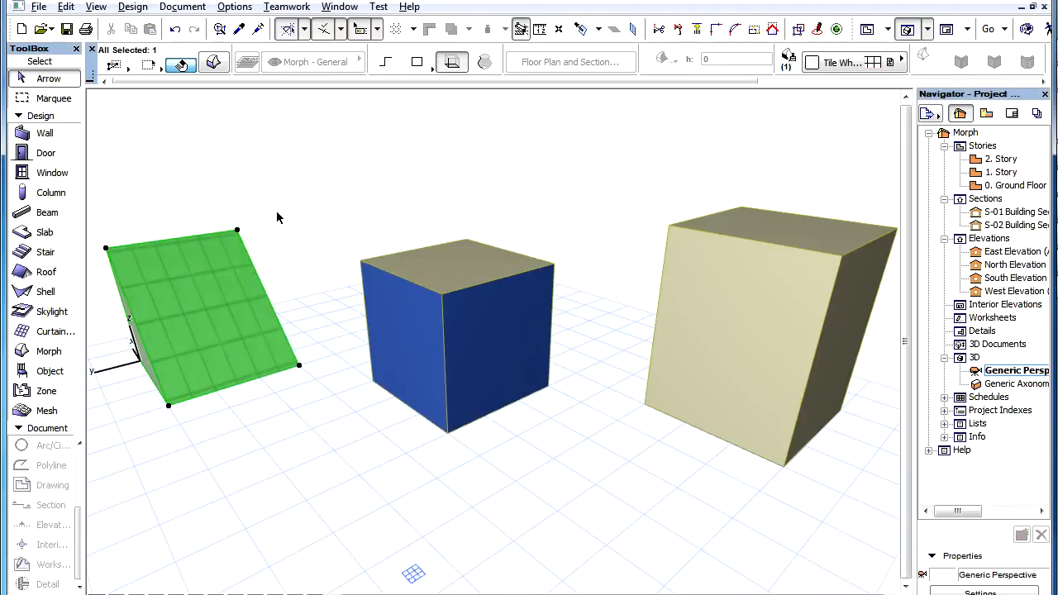
# Reopen the sloped face's Custom Face Settings and reset its tile texture alignment.
pyautogui.click(133, 6)
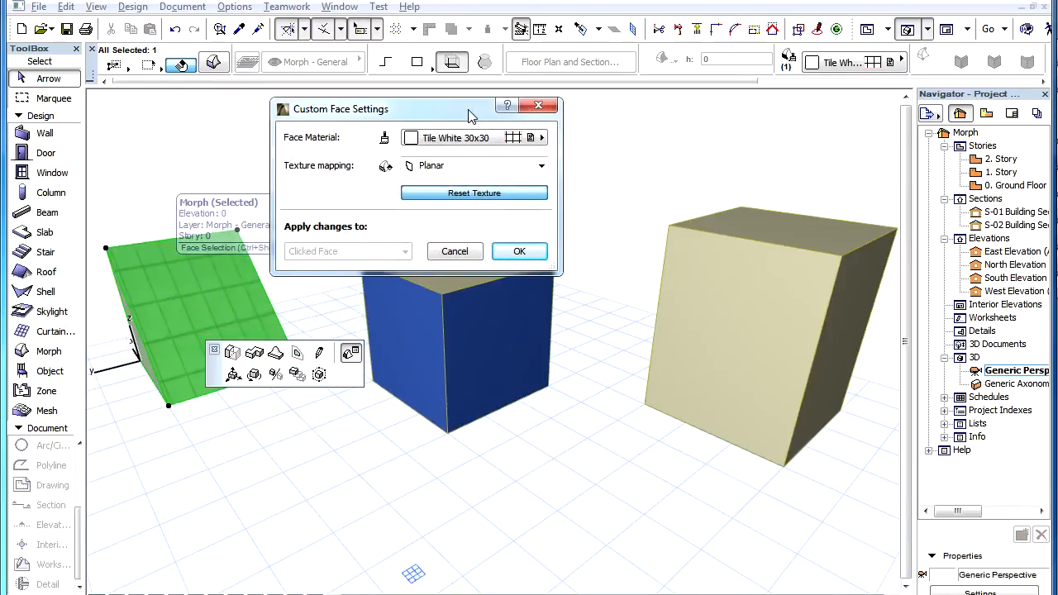
pyautogui.moveTo(519, 251)
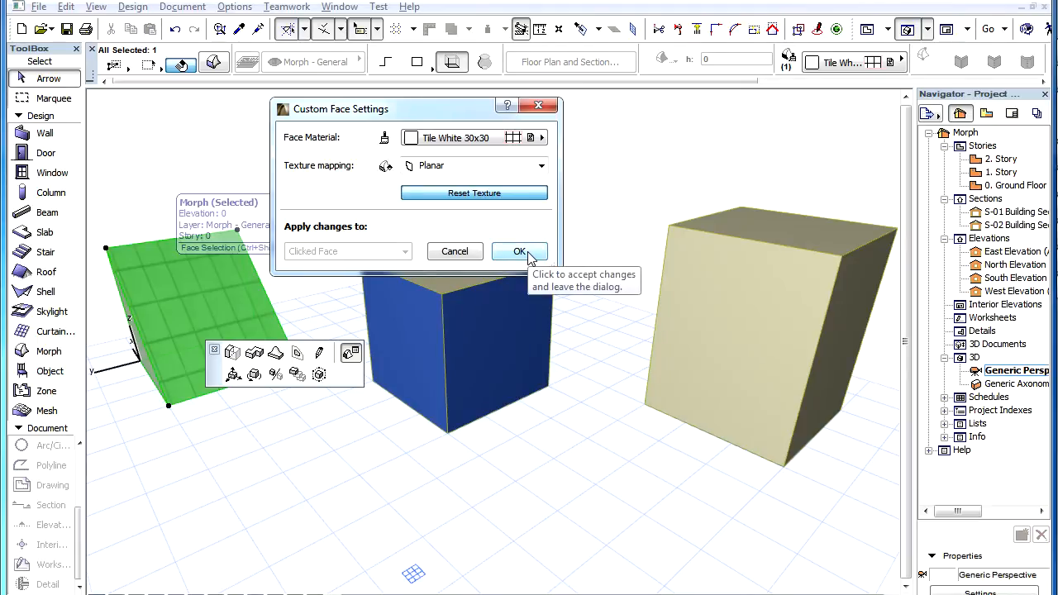
pyautogui.click(519, 251)
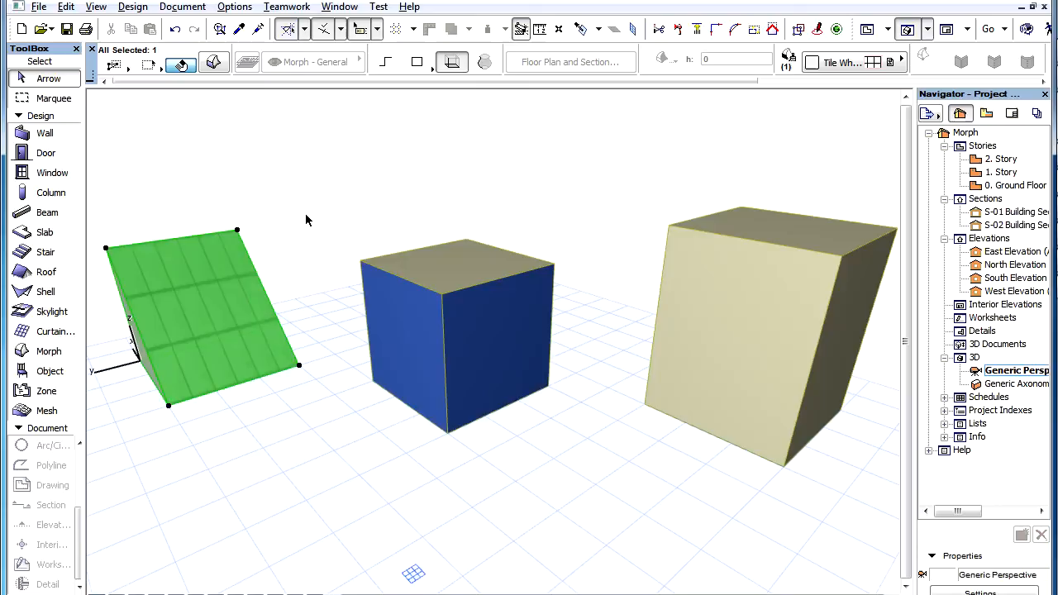